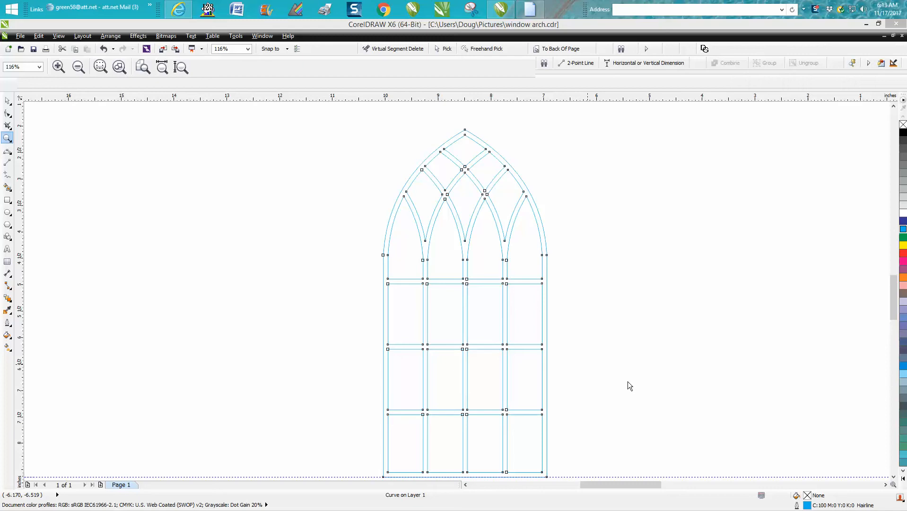
mouse_move(606, 361)
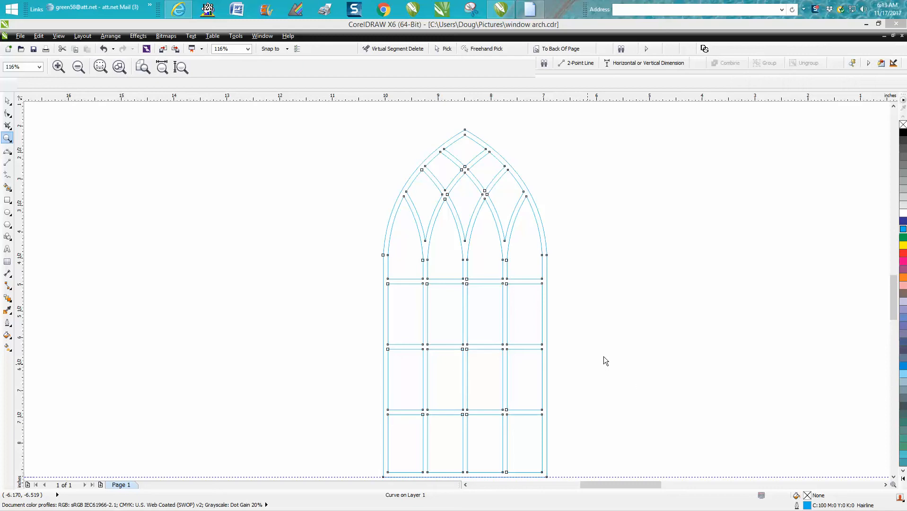
mouse_move(481, 217)
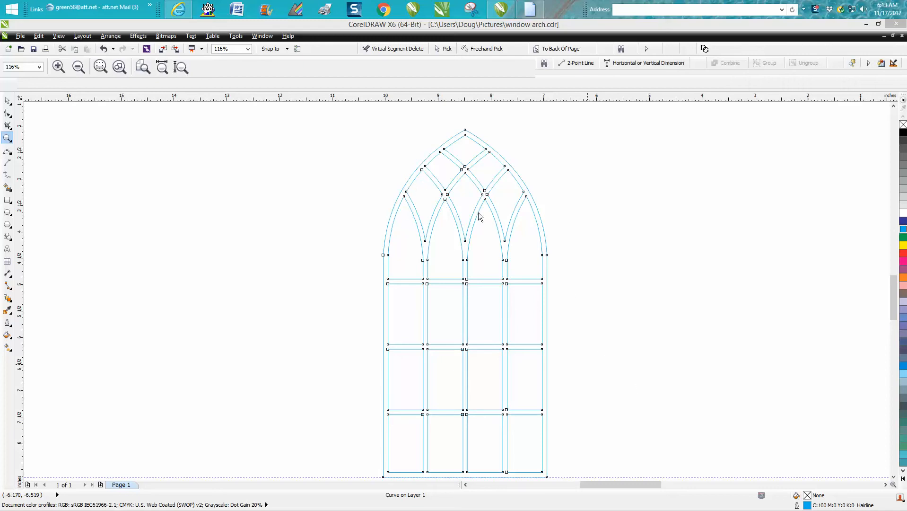
mouse_move(479, 215)
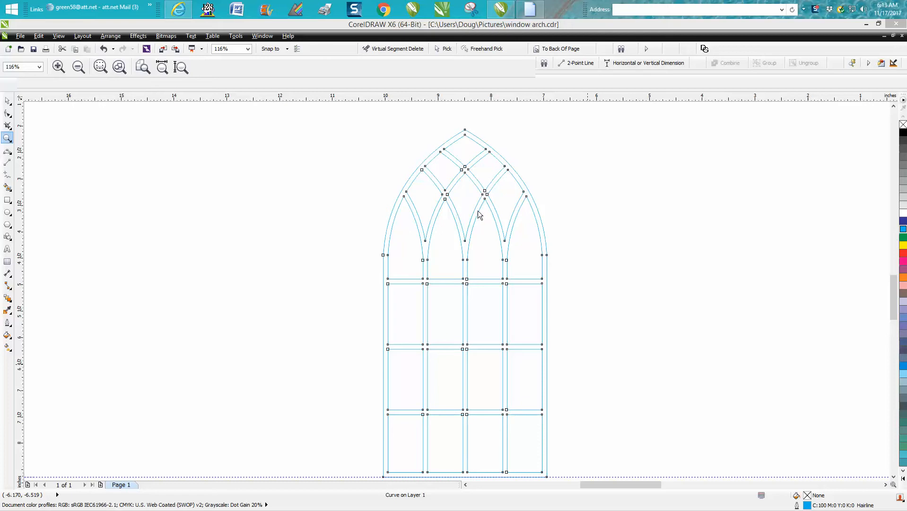
mouse_move(379, 252)
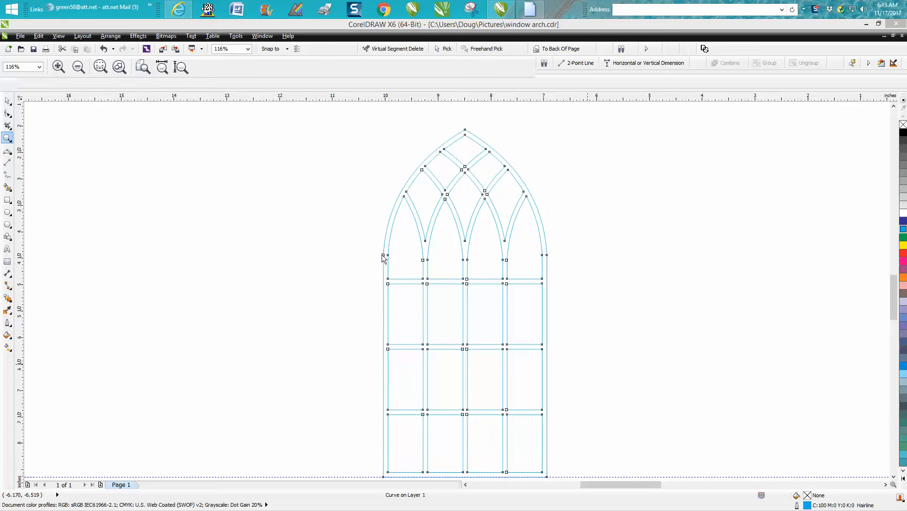
mouse_move(415, 221)
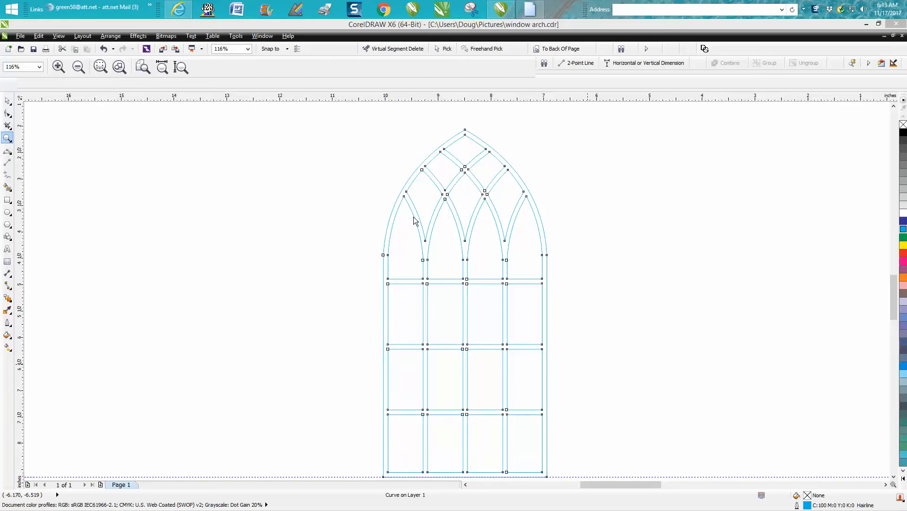
Zoom in on the window top and draw two meeting 3-point arcs forming a pointed arch
left_click(6, 137)
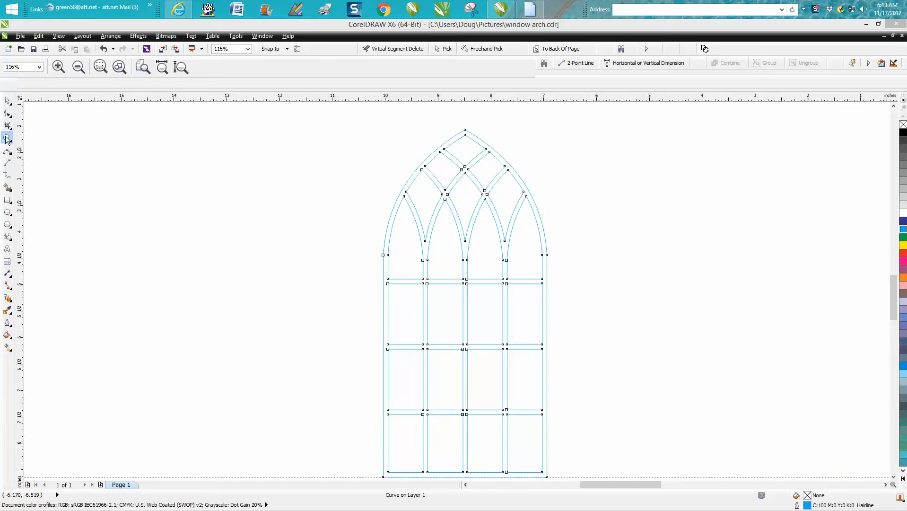
left_click(6, 138)
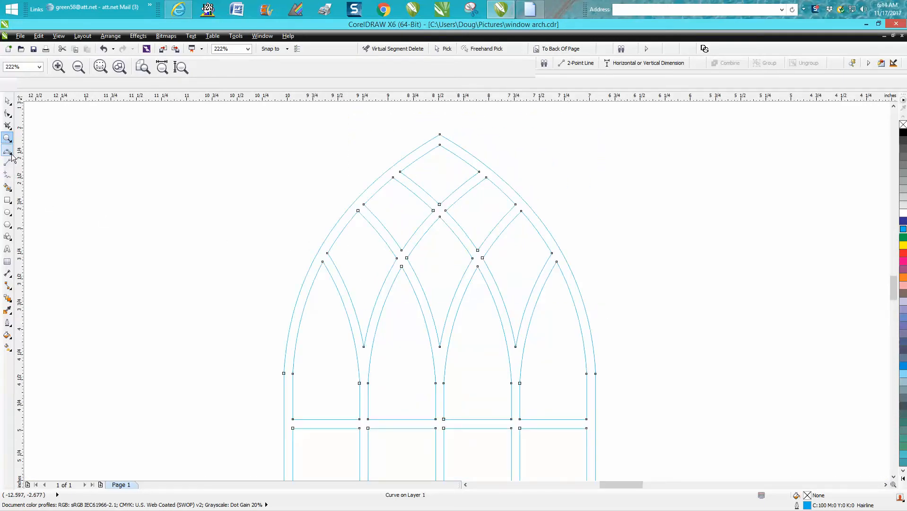
left_click(7, 152)
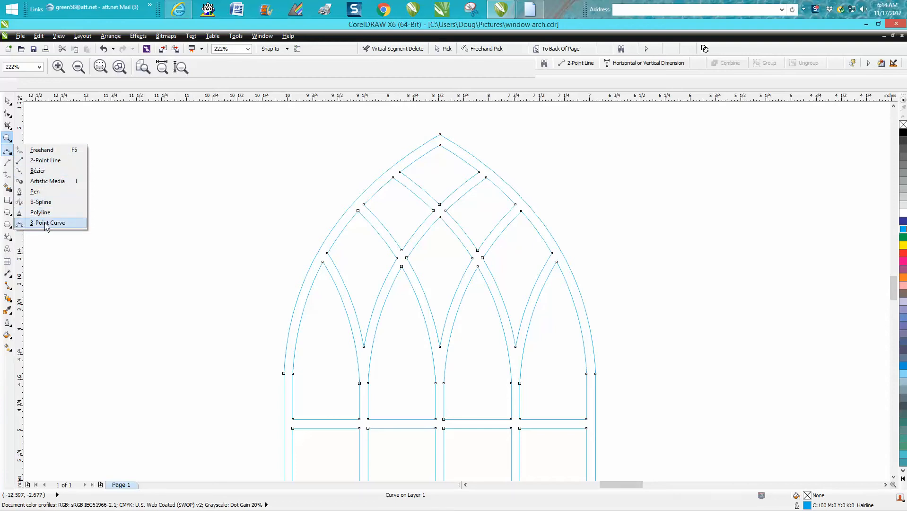
left_click(46, 222)
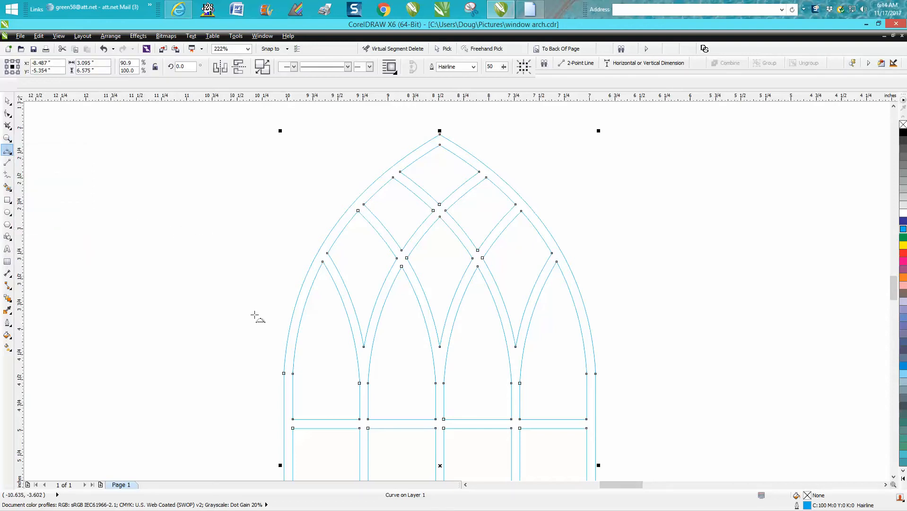
mouse_move(284, 376)
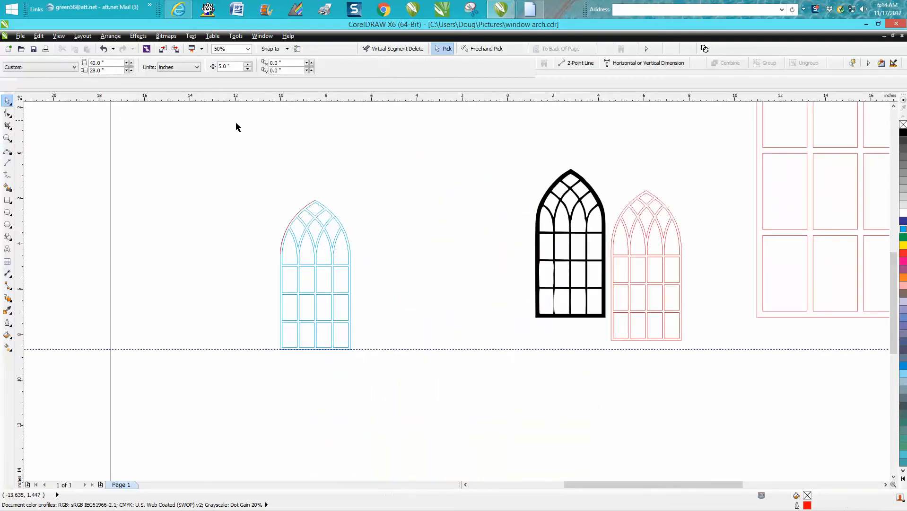
left_click(297, 240)
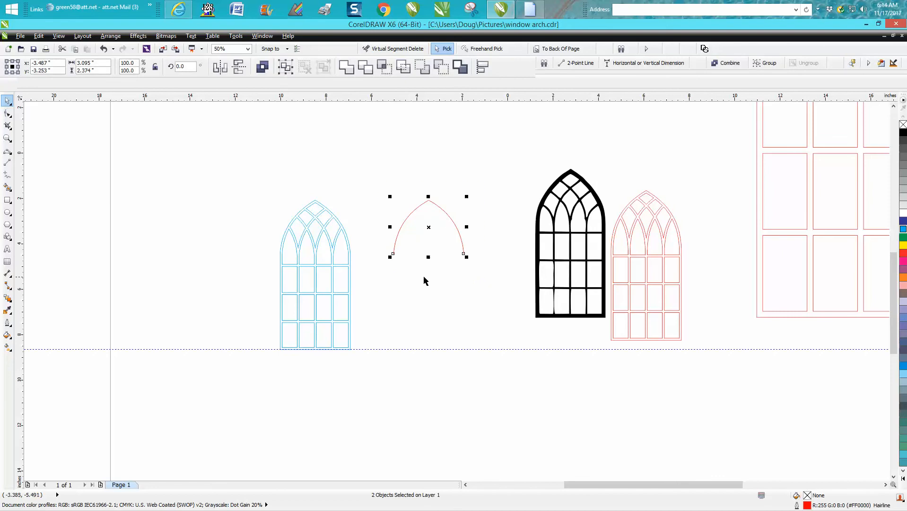
mouse_move(287, 244)
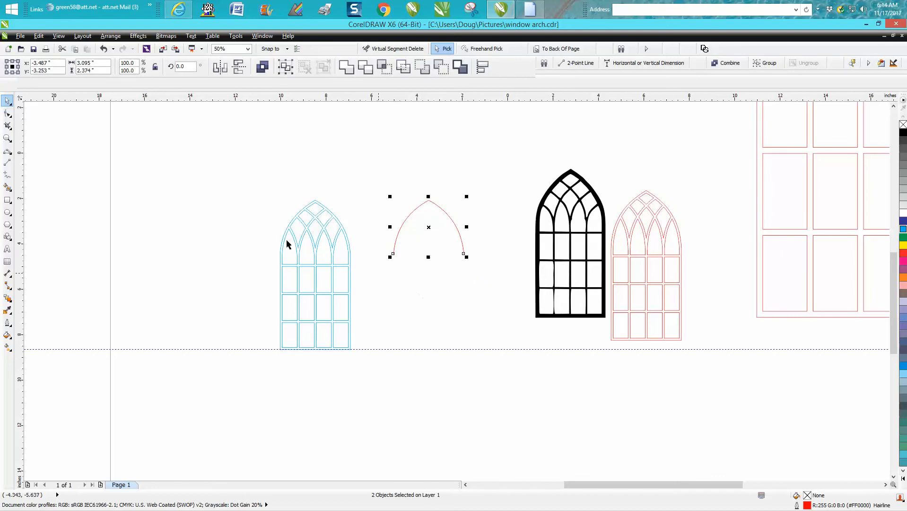
mouse_move(93, 63)
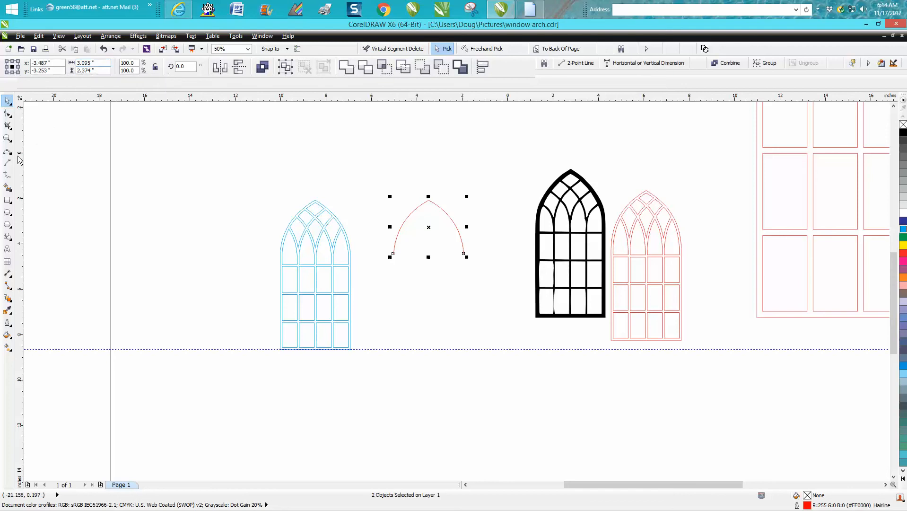
Draw a tall rectangle below the pointed arch, as wide as the arch
left_click(8, 199)
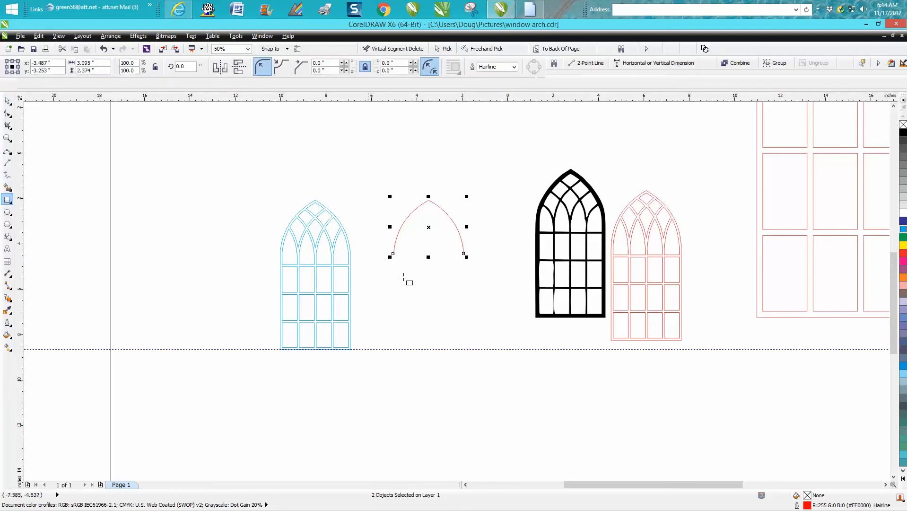
left_click_drag(399, 263, 435, 347)
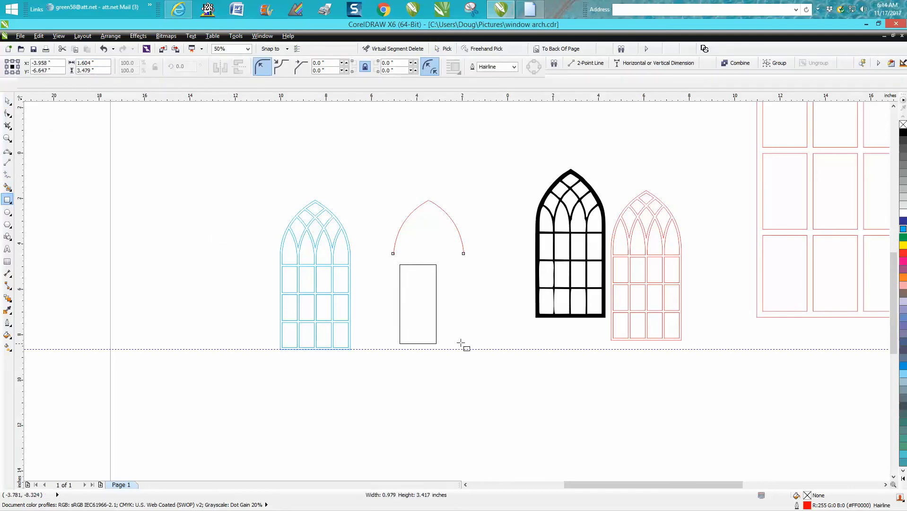
left_click(432, 304)
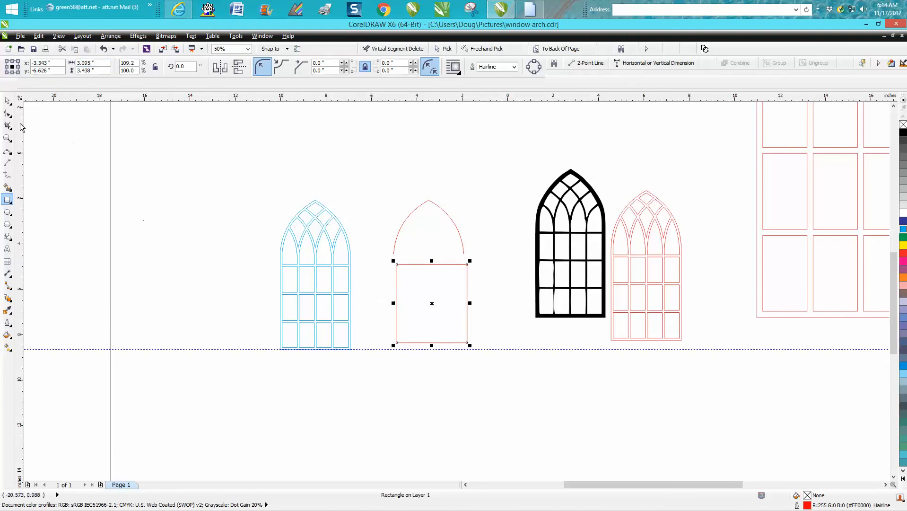
left_click(7, 138)
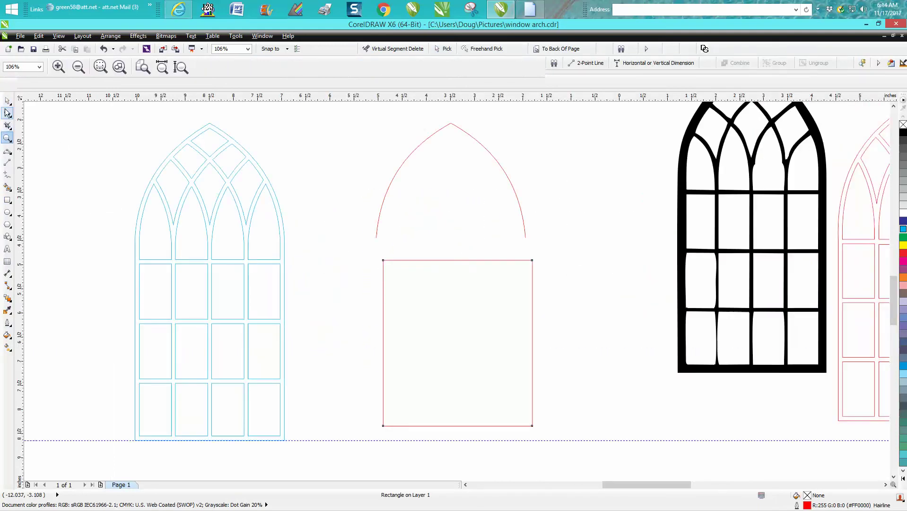
Butt the rectangle's top against the arch ends and stretch its bottom to the dashed guideline
left_click(380, 260)
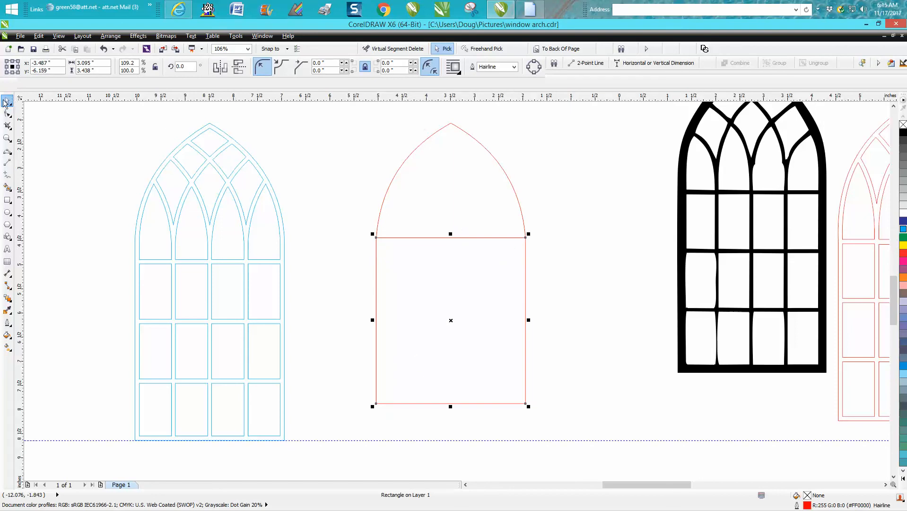
mouse_move(451, 405)
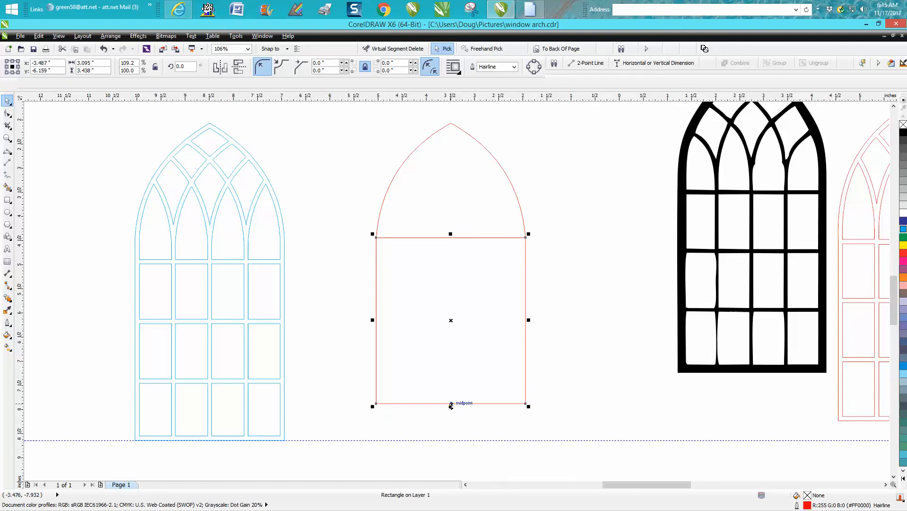
left_click_drag(451, 405, 453, 440)
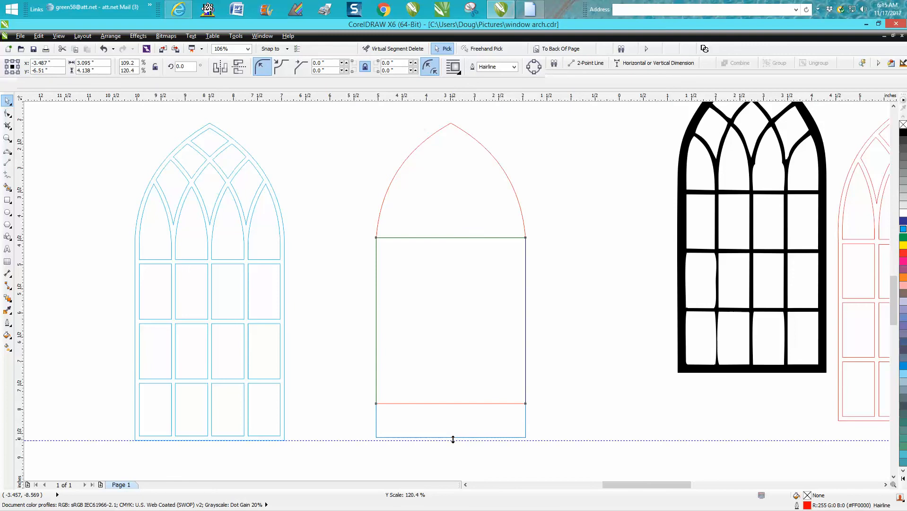
left_click(451, 339)
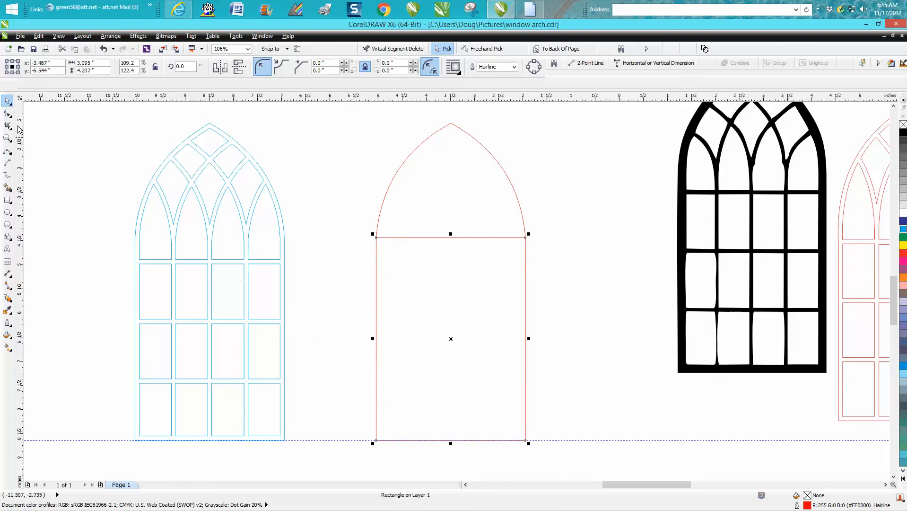
left_click(8, 126)
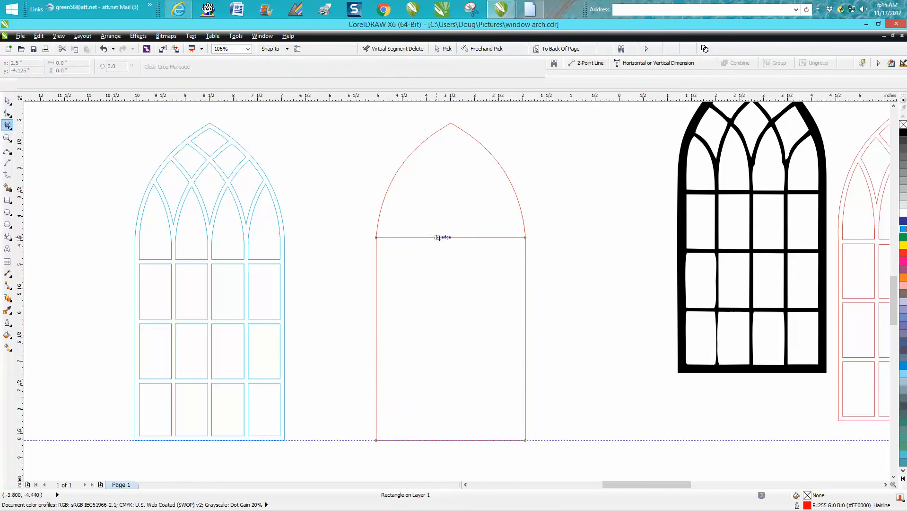
Delete the rectangle's top edge with Virtual Segment Delete, merging it into the arch
left_click(7, 125)
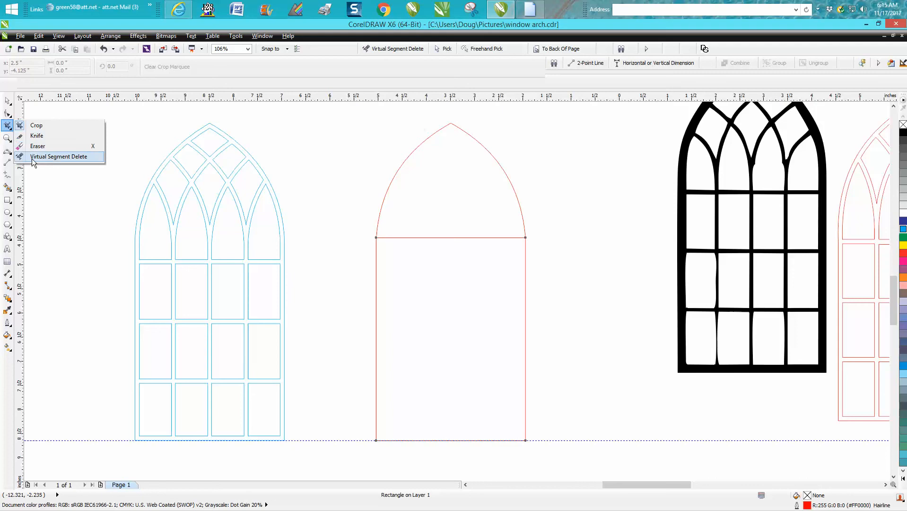
left_click(61, 157)
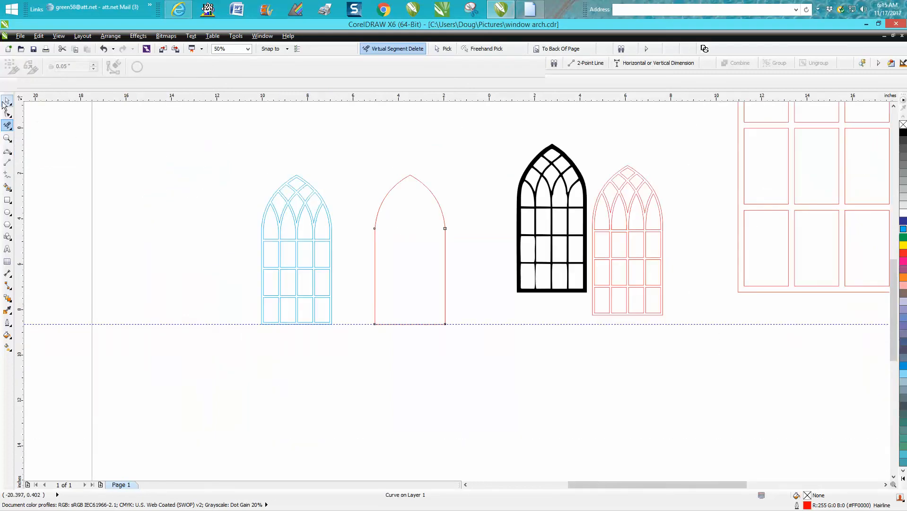
left_click(7, 101)
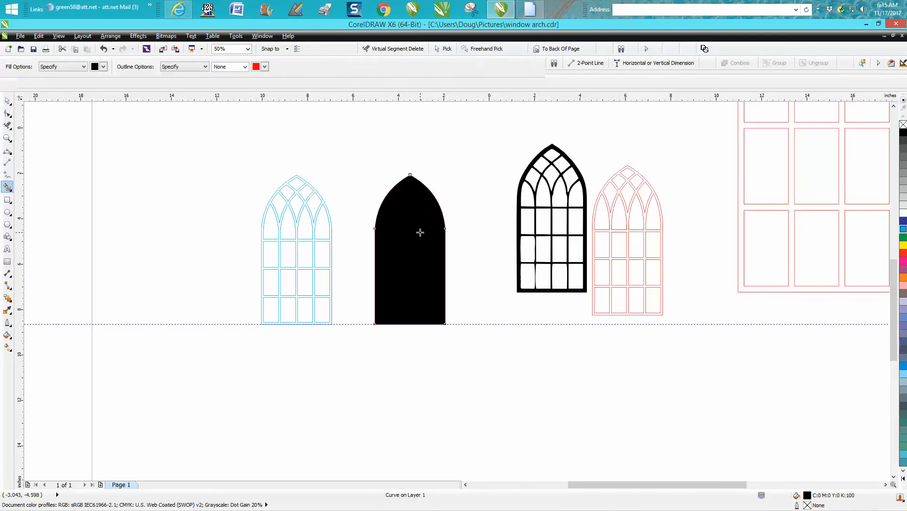
mouse_move(395, 242)
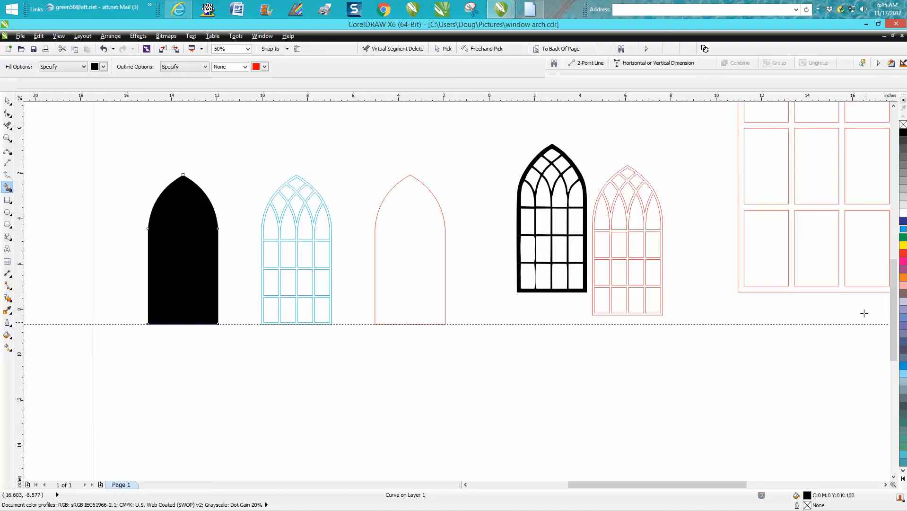
mouse_move(864, 313)
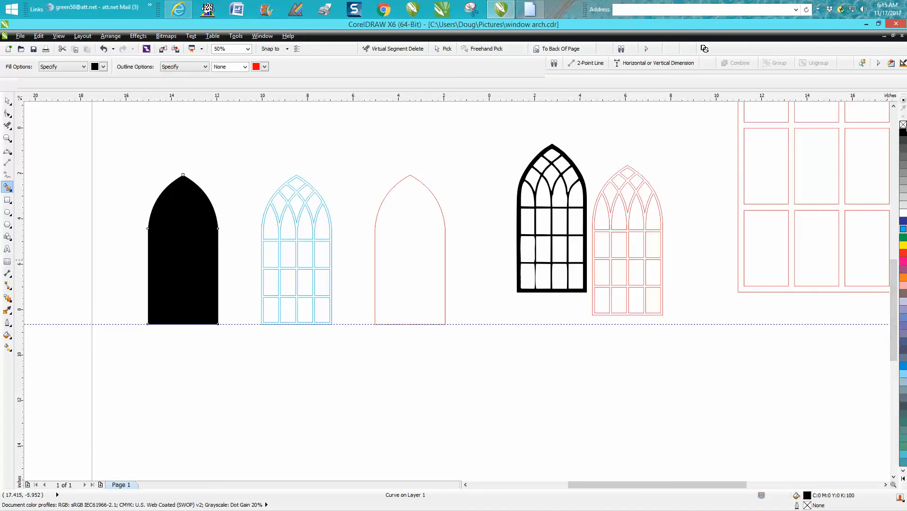